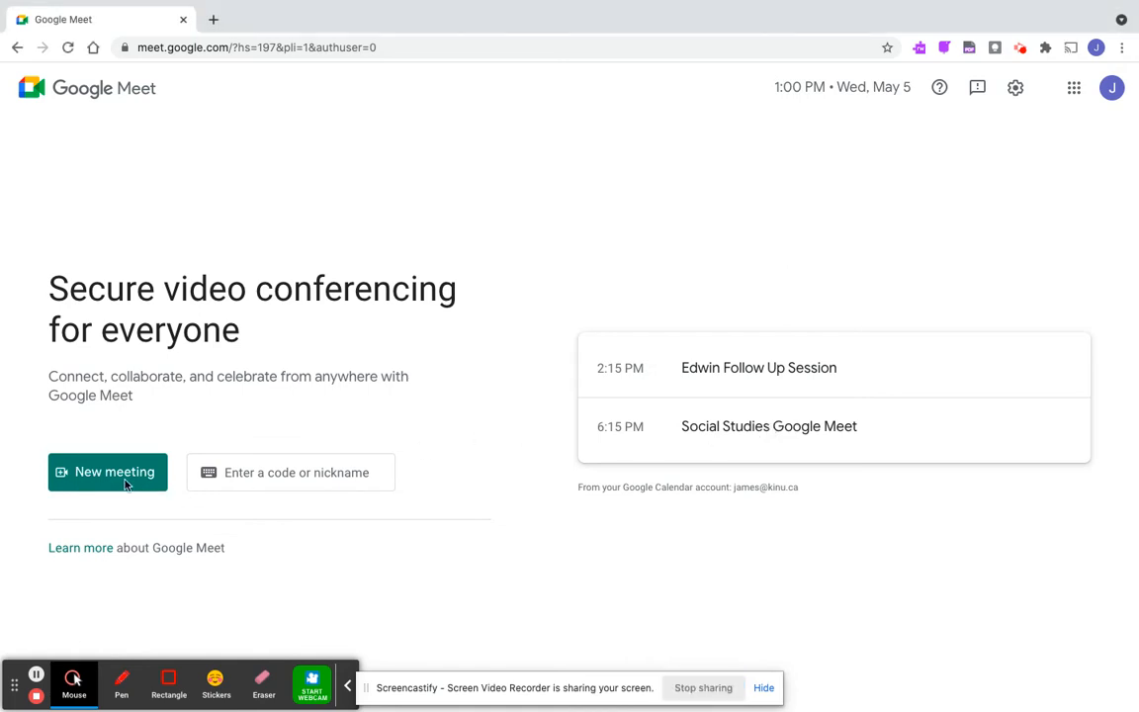
Step: Start an instant meeting from the New meeting button on the Meet home page
left_click(108, 472)
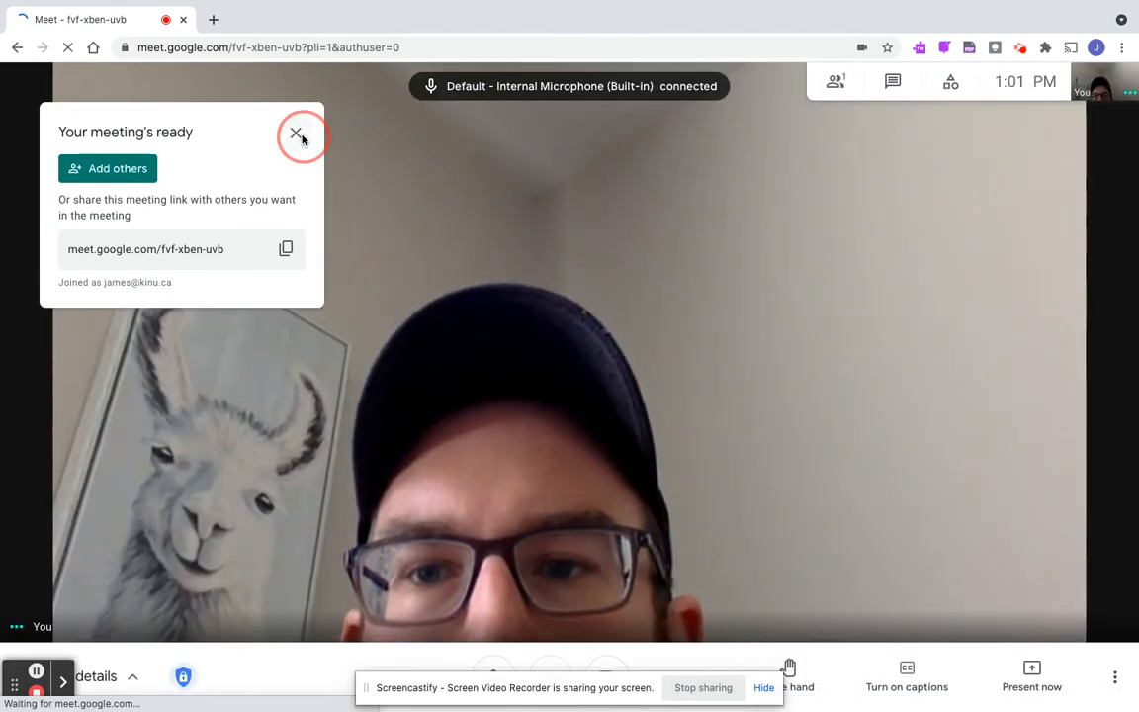
Step: Dismiss the 'Your meeting's ready' card and turn off the camera and microphone
left_click(297, 134)
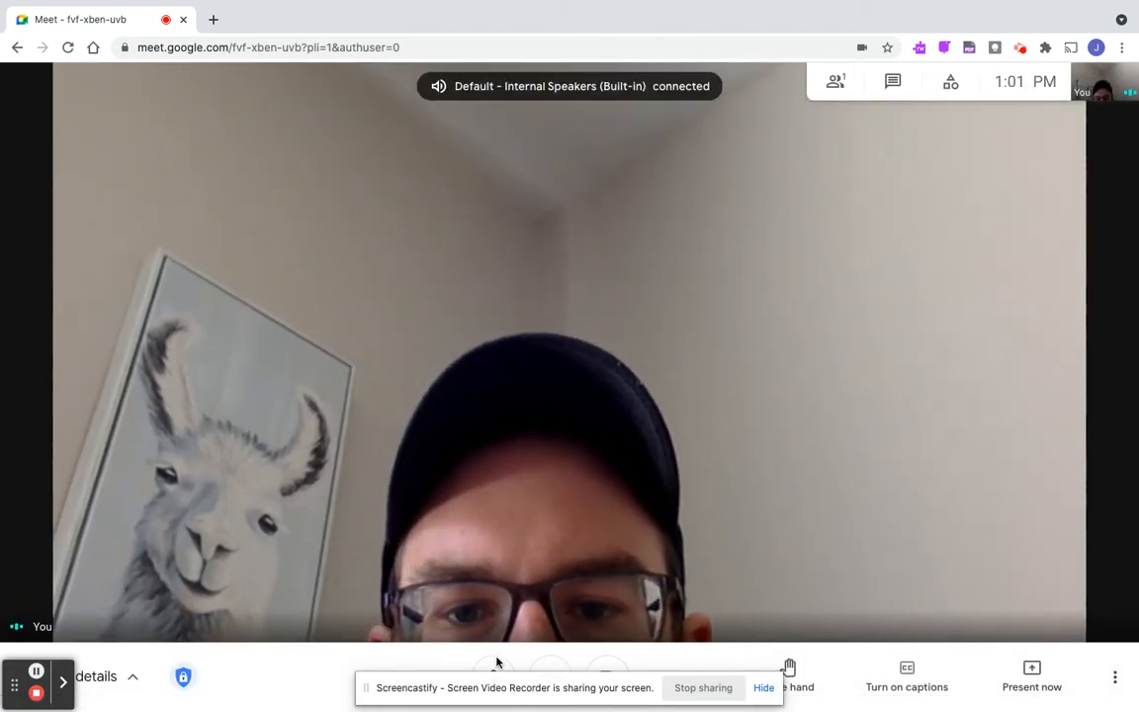
left_click(183, 676)
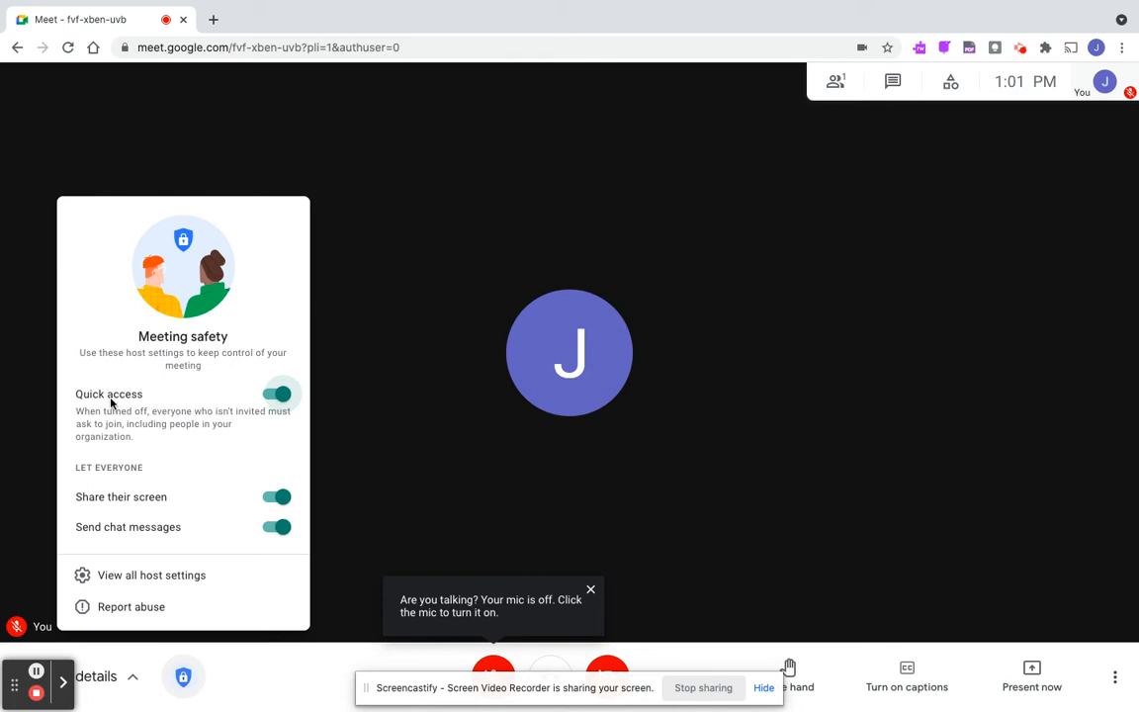
mouse_move(285, 511)
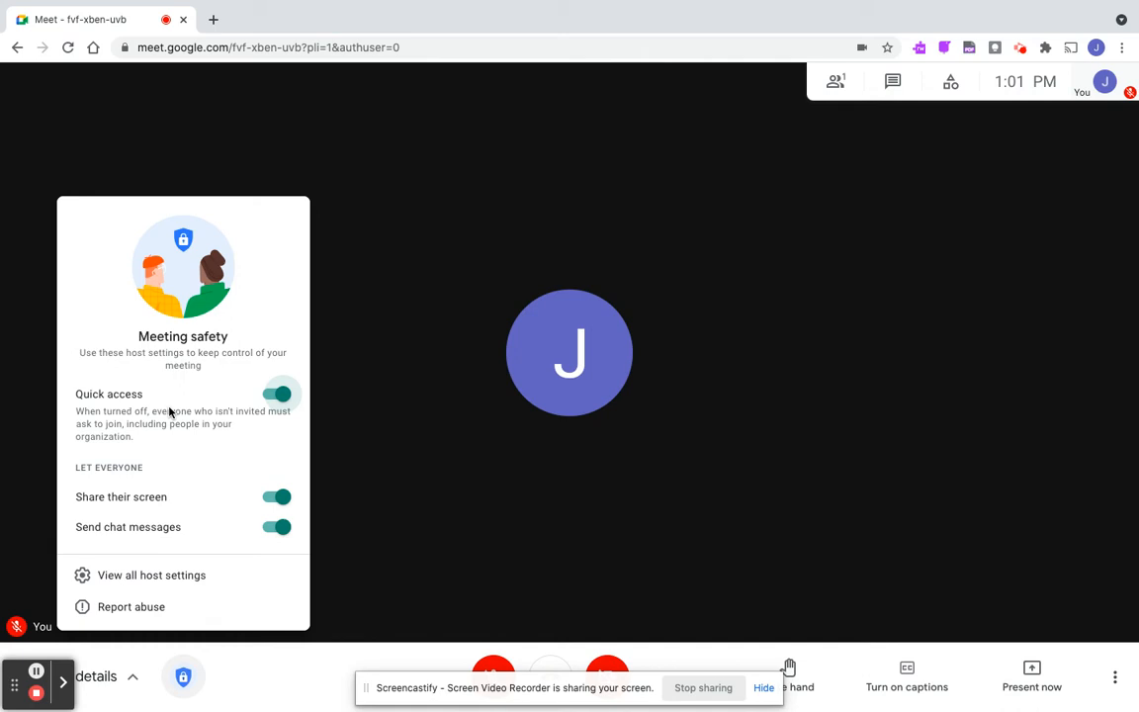
mouse_move(207, 425)
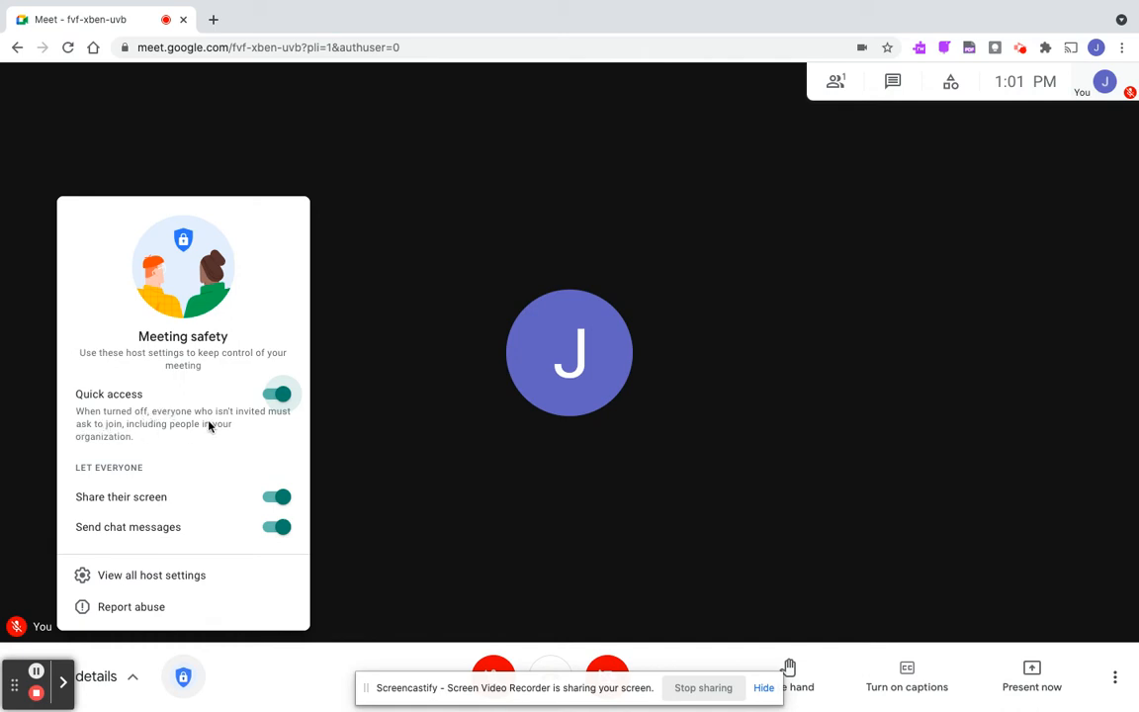
mouse_move(215, 425)
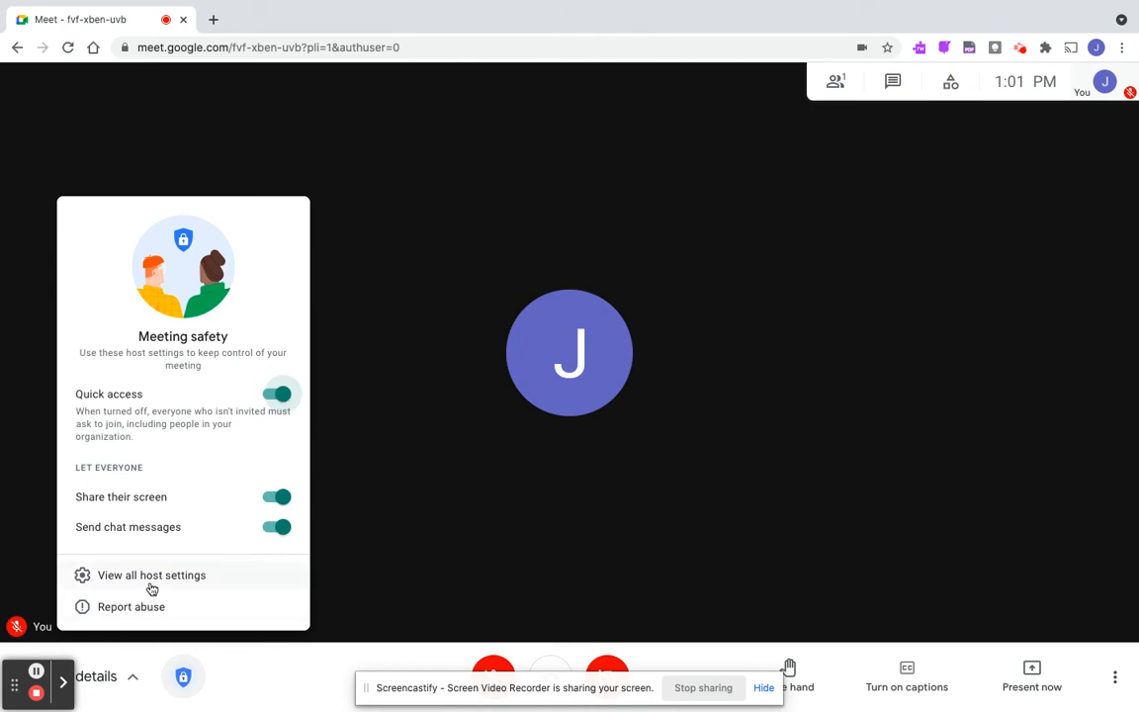
Step: Open View all host settings from Meeting safety, review Host controls, then close Settings
left_click(151, 575)
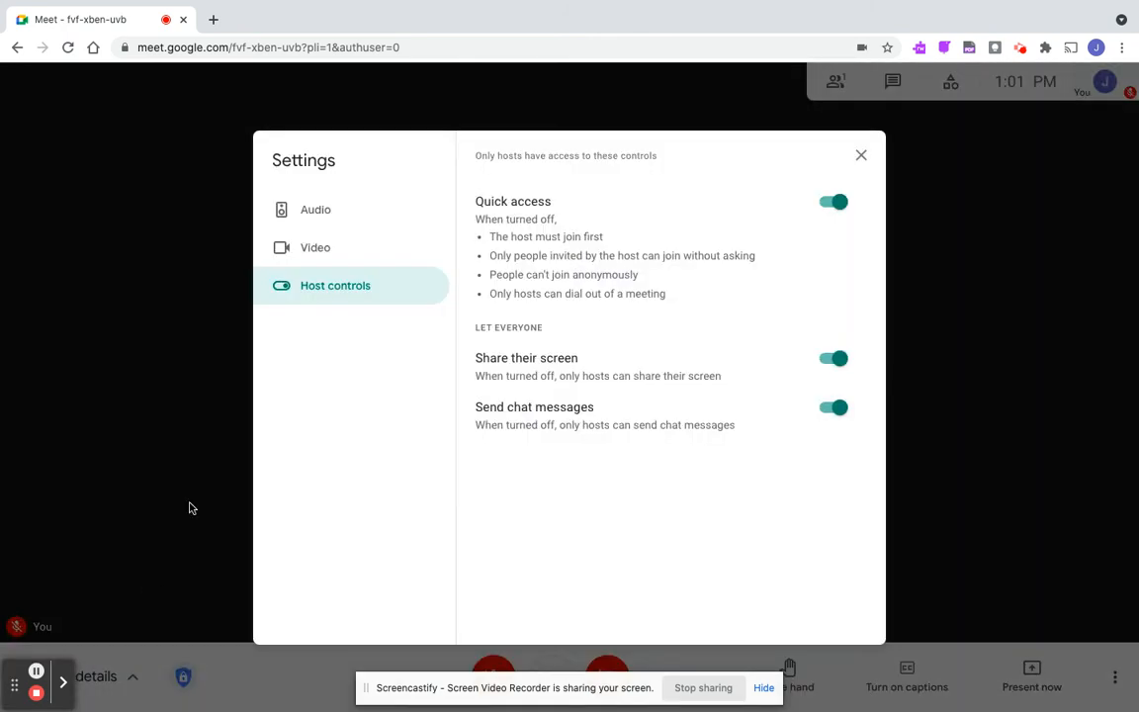
mouse_move(316, 247)
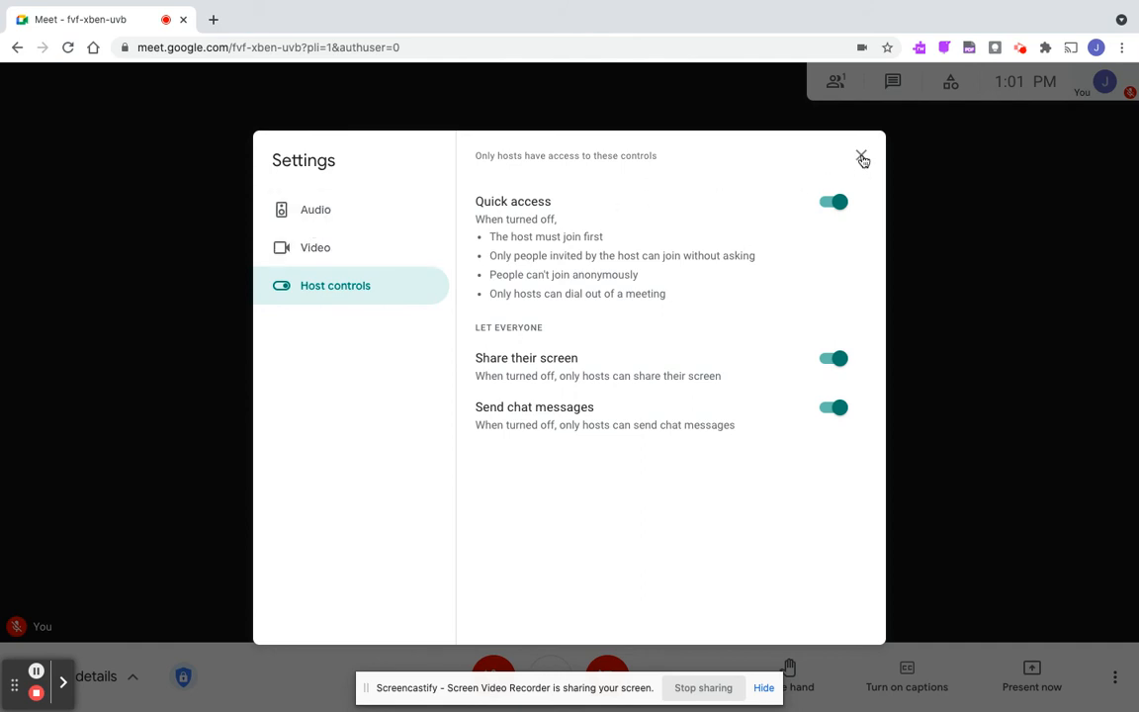
left_click(862, 159)
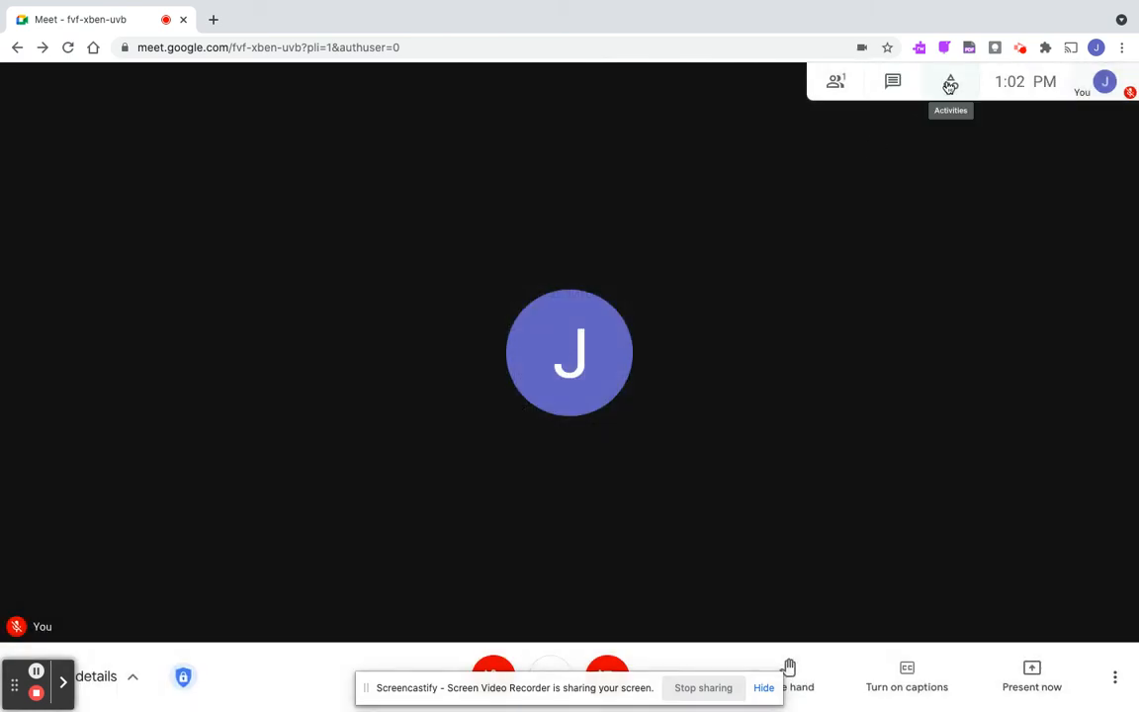
Step: Show the Activities tab with breakout rooms, polls and Q&A from the top-right toolbar
left_click(949, 81)
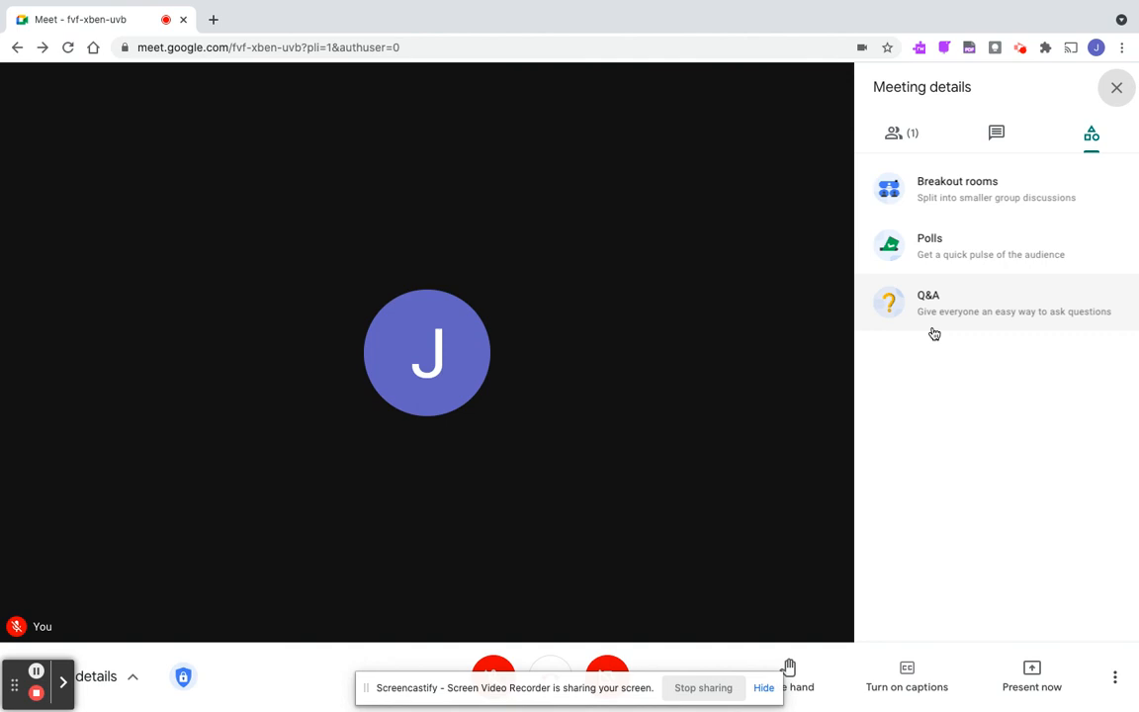
mouse_move(964, 320)
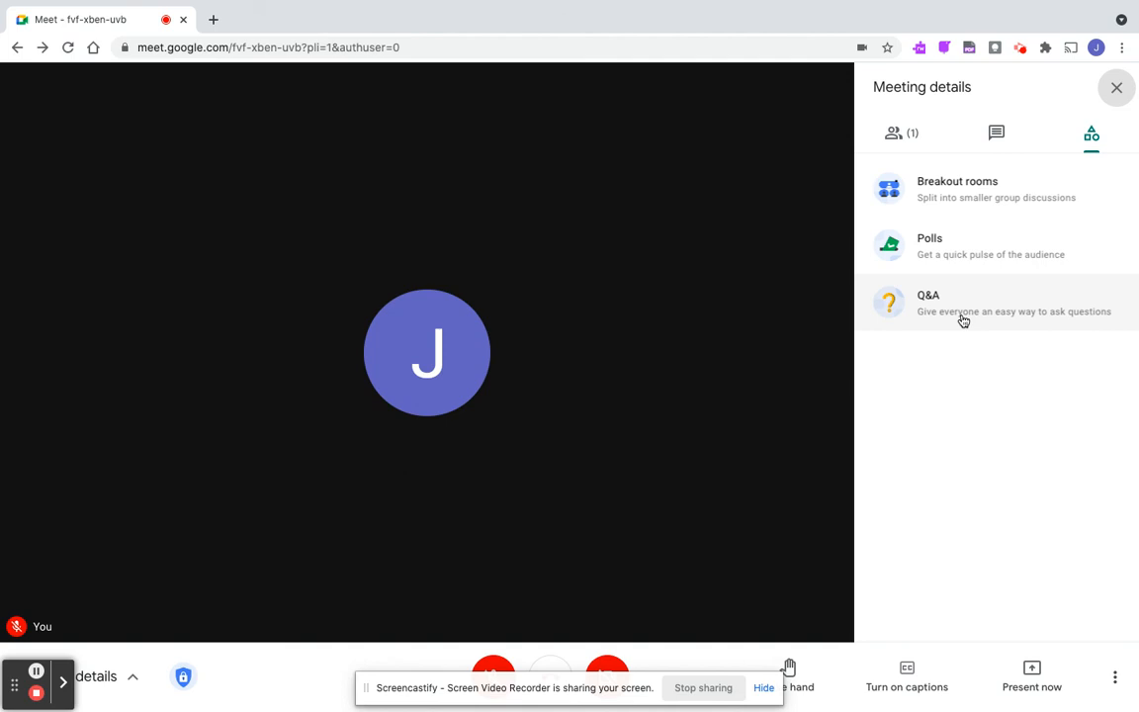
mouse_move(662, 420)
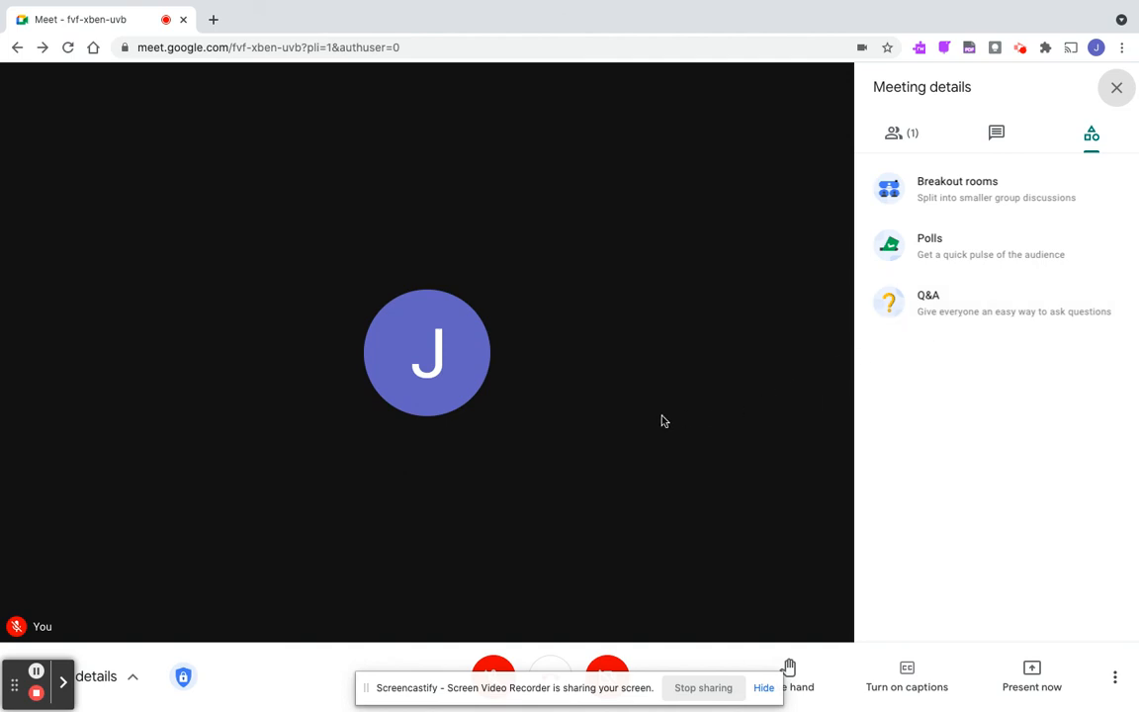
mouse_move(211, 419)
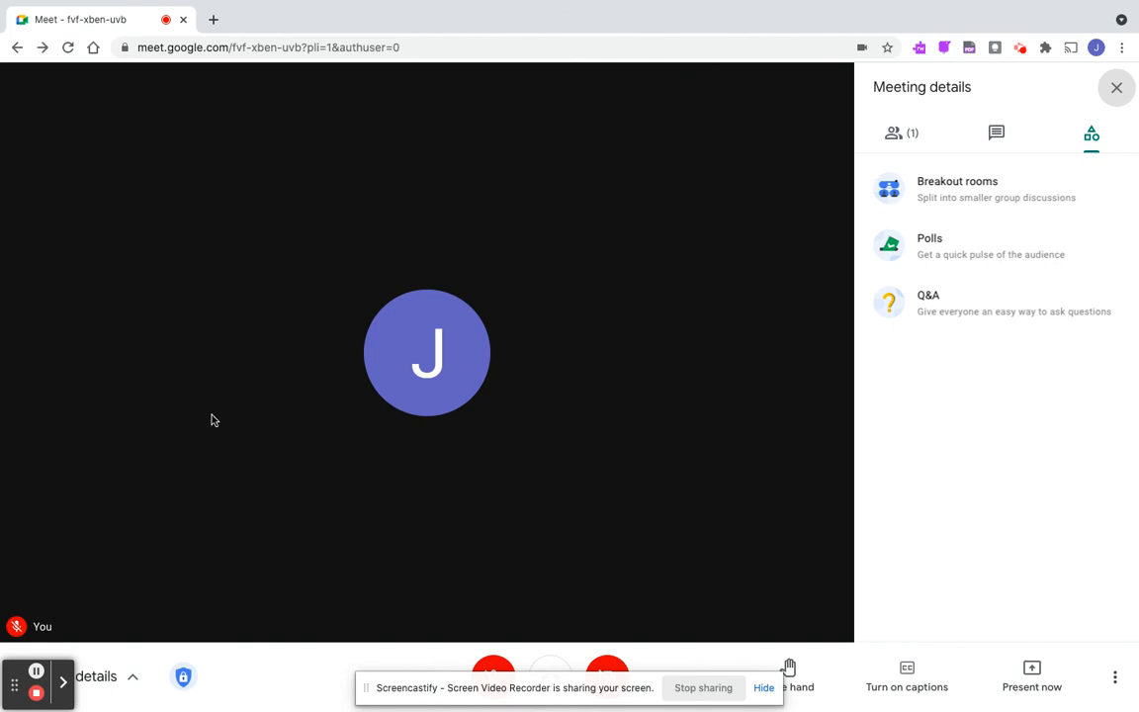